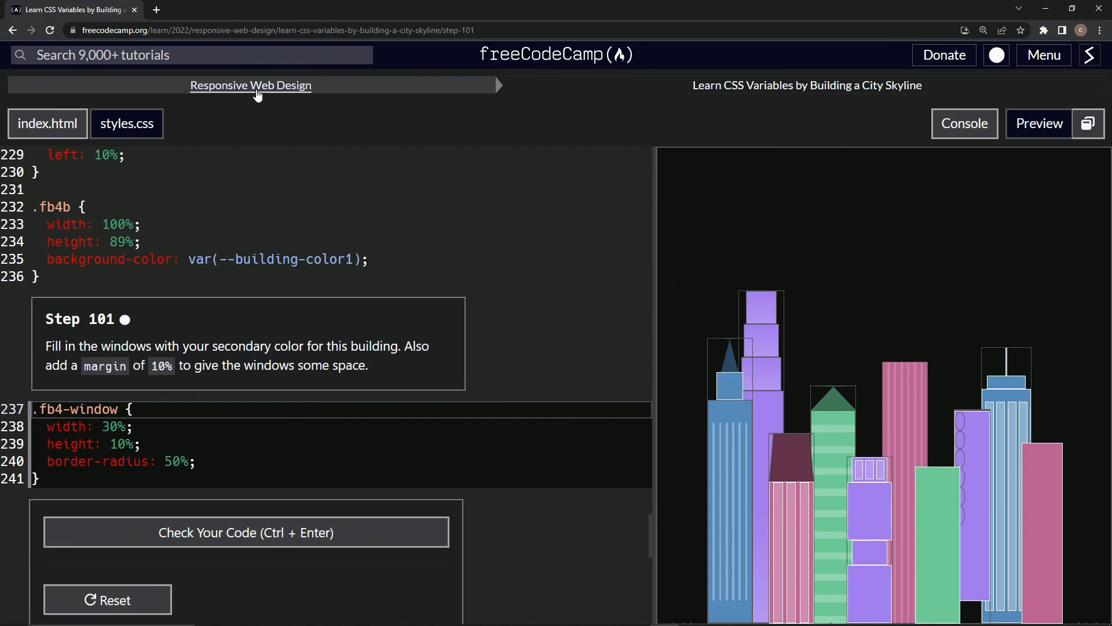
{"action": "mouse_move", "coordinate": [791, 100]}
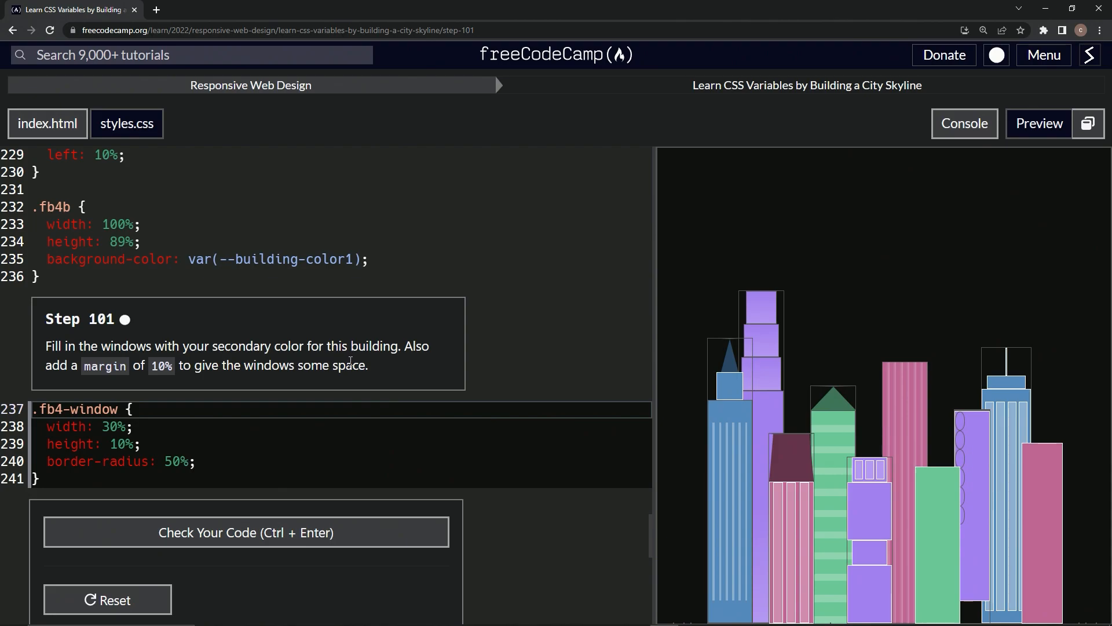
{"action": "mouse_move", "coordinate": [111, 381]}
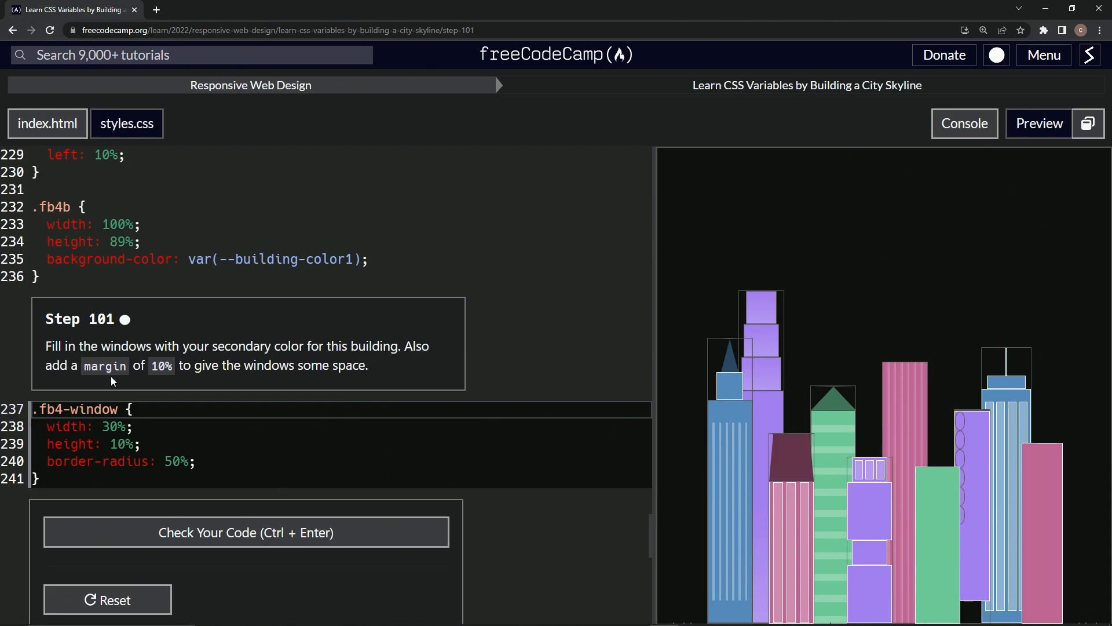
{"action": "mouse_move", "coordinate": [298, 381]}
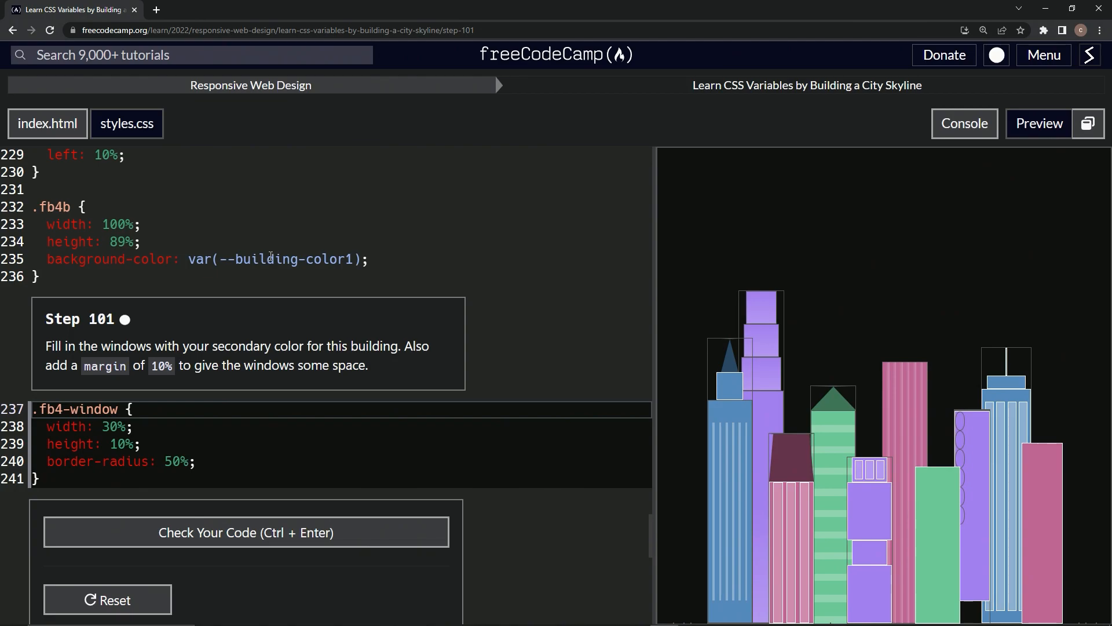
{"action": "mouse_move", "coordinate": [400, 269]}
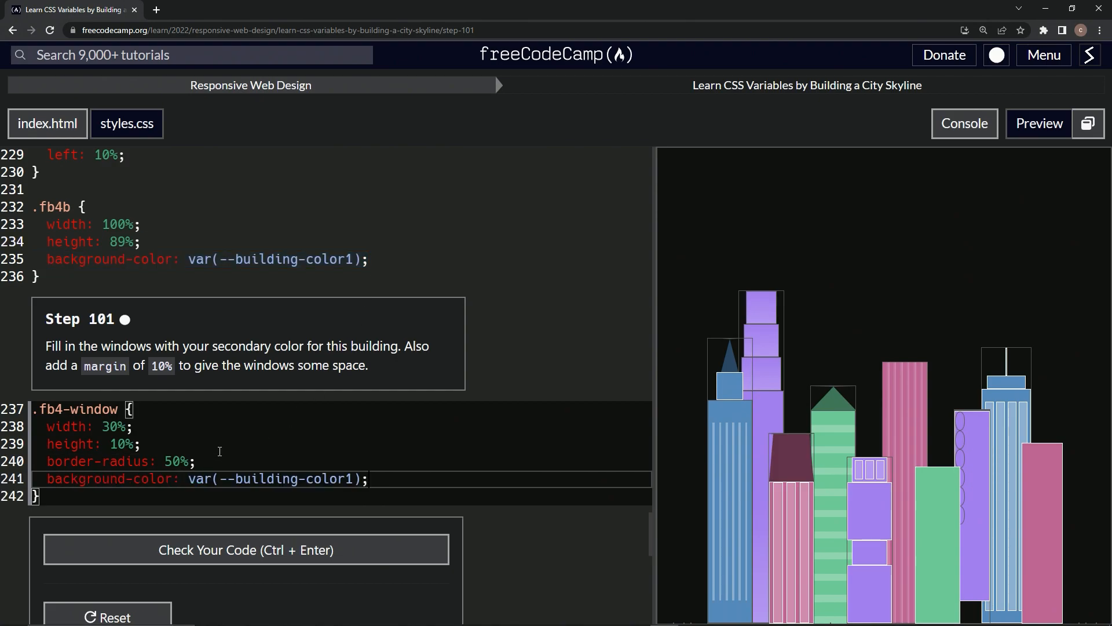
- Make .fb4-window's background-color var(--window-color1) by renaming the variable's 'building' to 'window'
{"action": "double_click", "coordinate": [267, 479]}
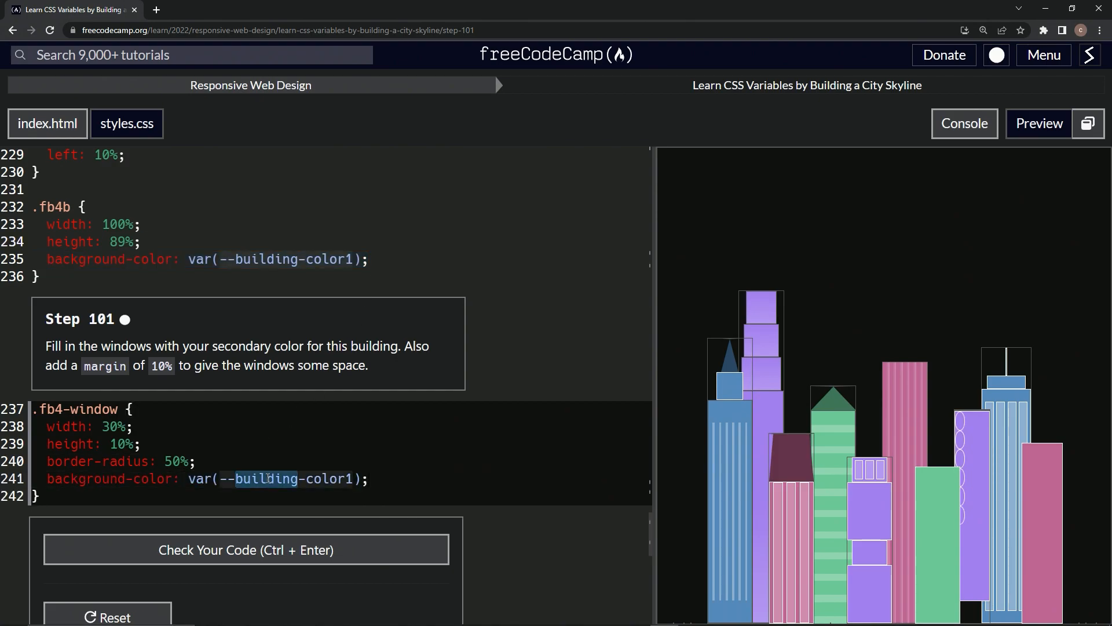
{"action": "type", "text": "window-color1"}
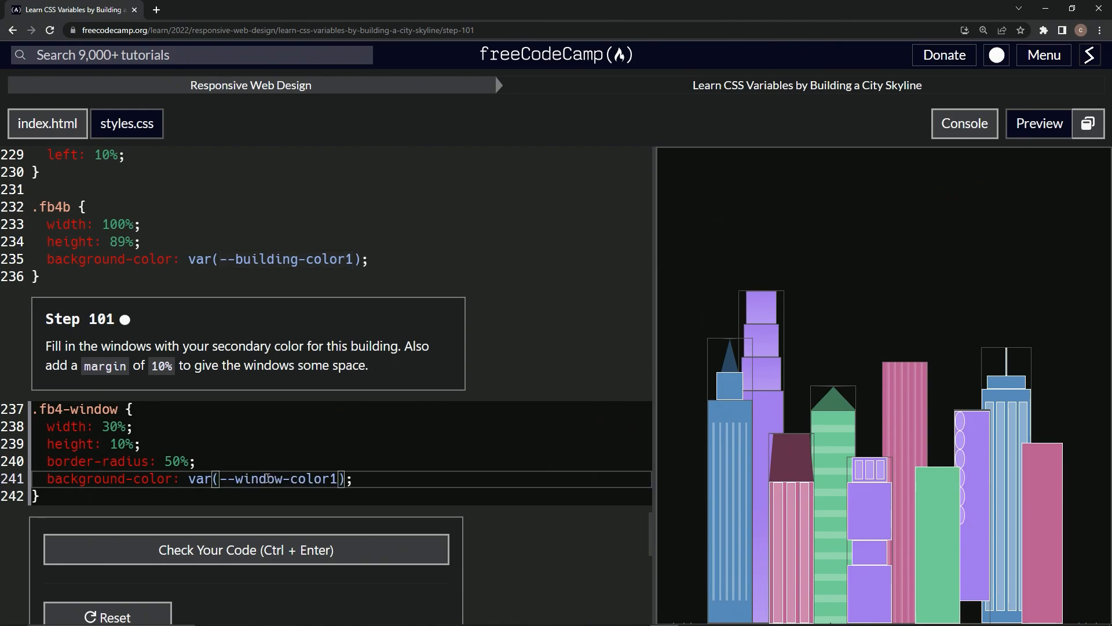
{"action": "mouse_move", "coordinate": [970, 434]}
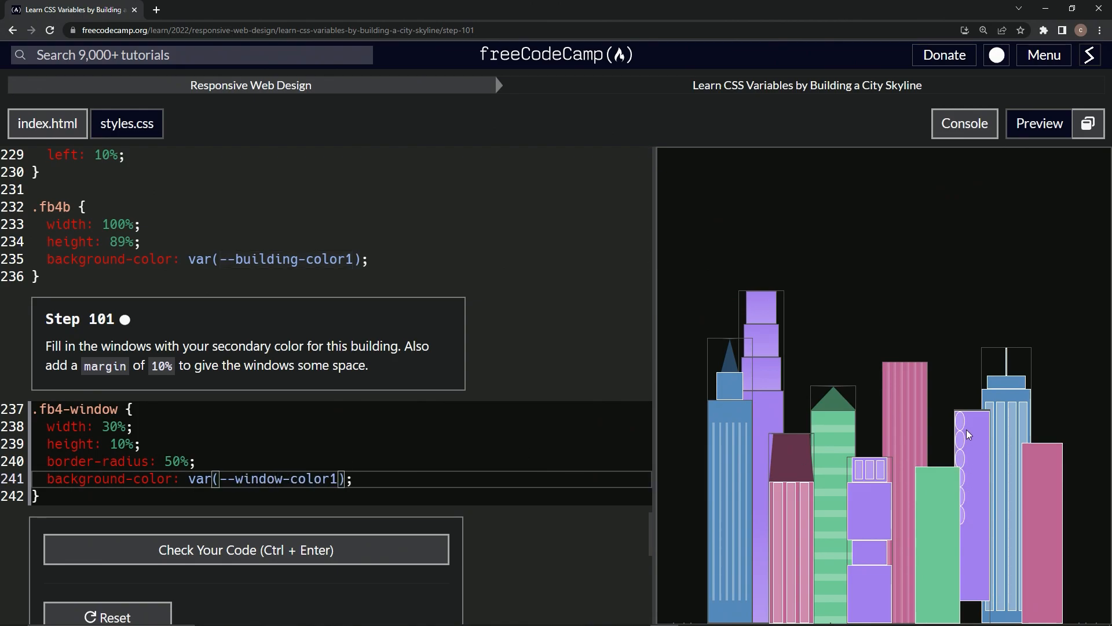
{"action": "mouse_move", "coordinate": [488, 407]}
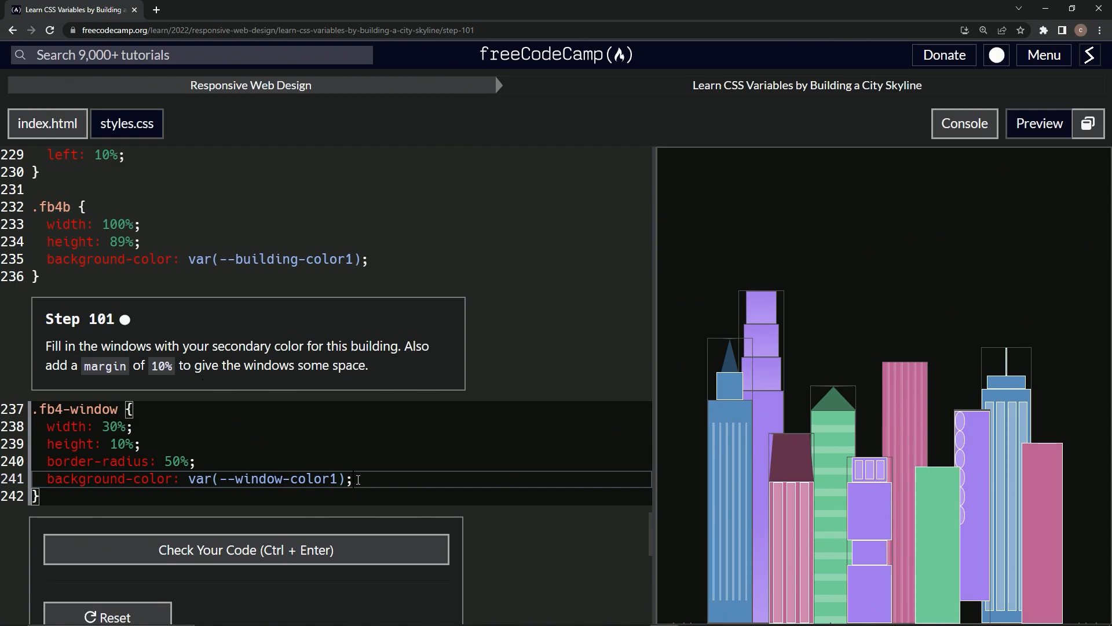
- Give .fb4-window margin: 10%, pass the tests and submit to reach Step 102
{"action": "type", "text": "margin"}
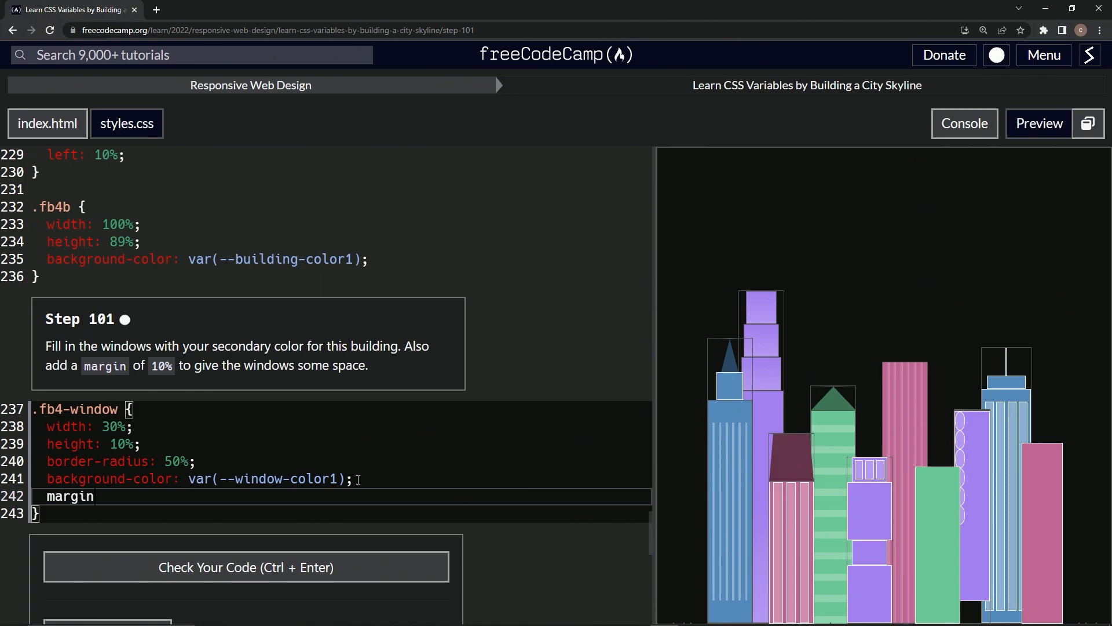
{"action": "type", "text": ": 10"}
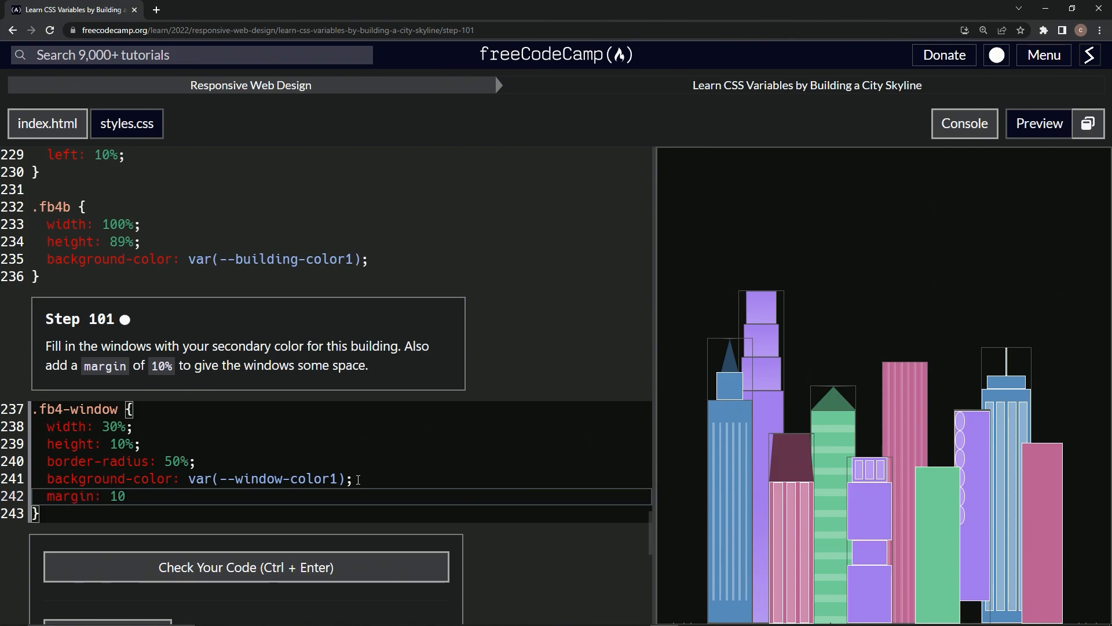
{"action": "type", "text": "%;"}
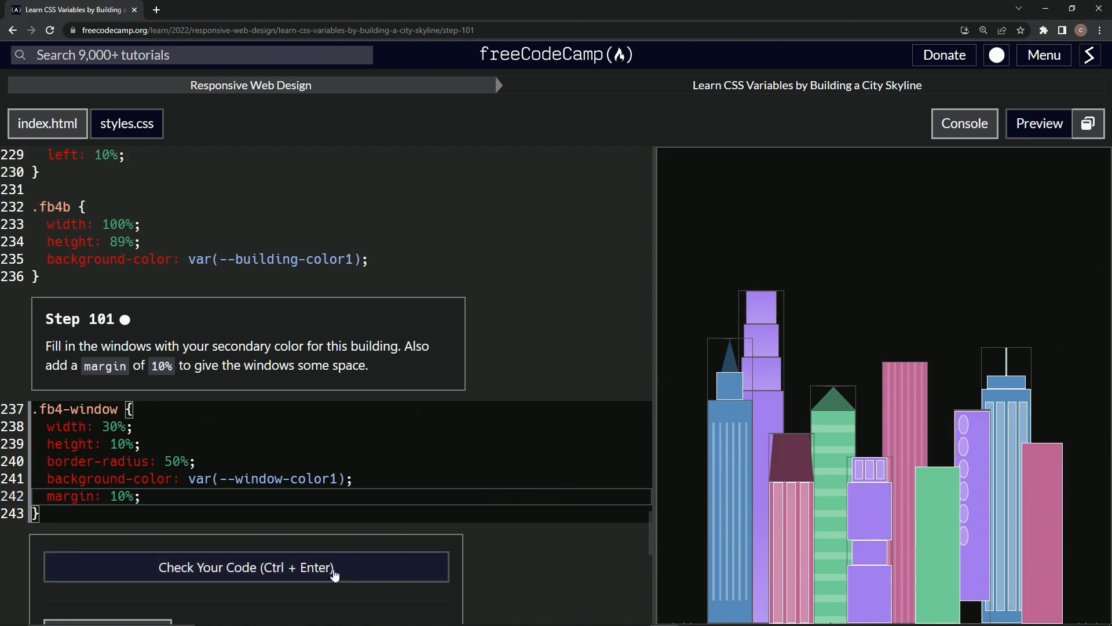
{"action": "left_click", "coordinate": [245, 566]}
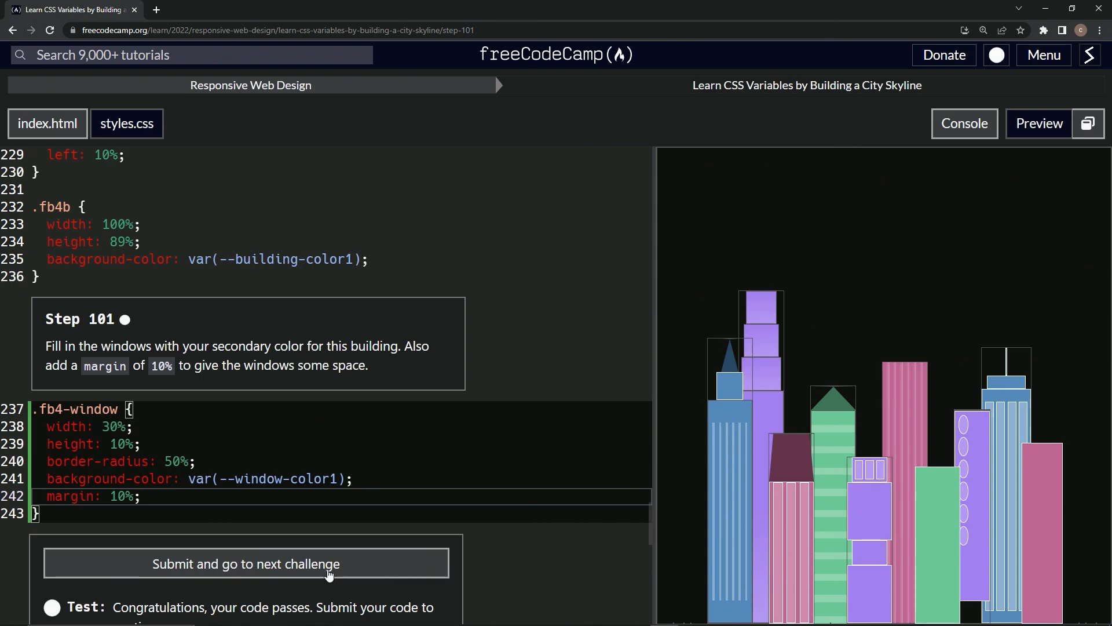
{"action": "left_click", "coordinate": [246, 564]}
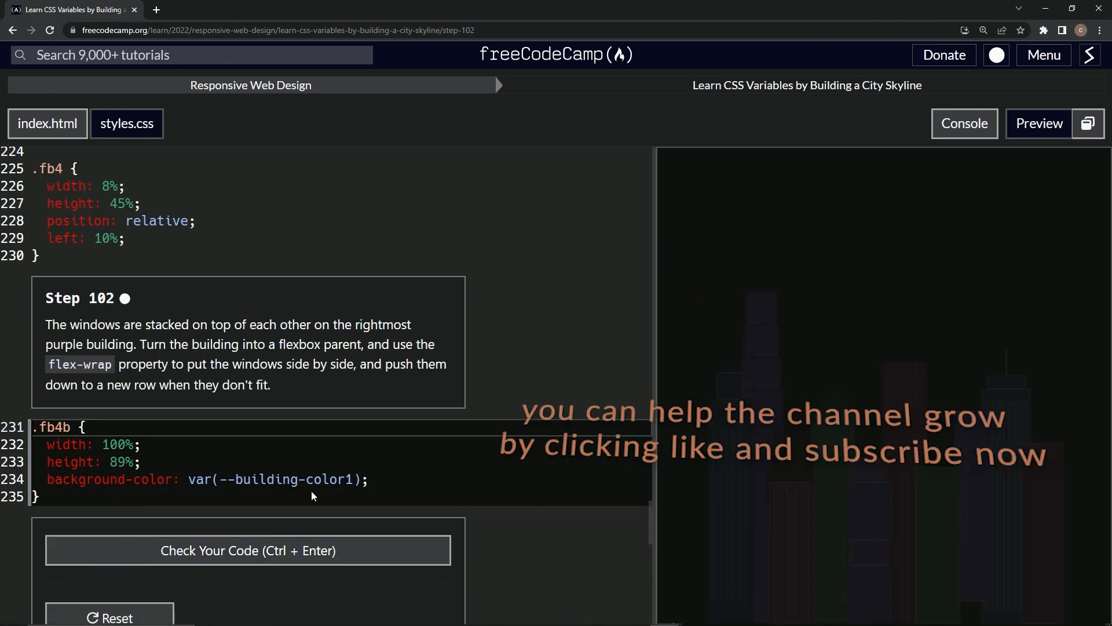